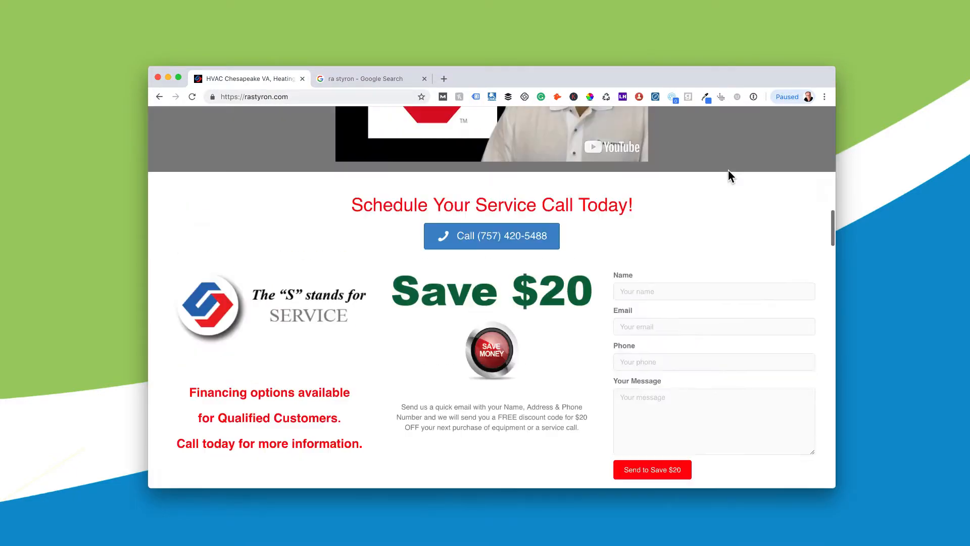
- Scroll back up to the rastyron.com header showing the phone number and navigation
scroll("up", 3)
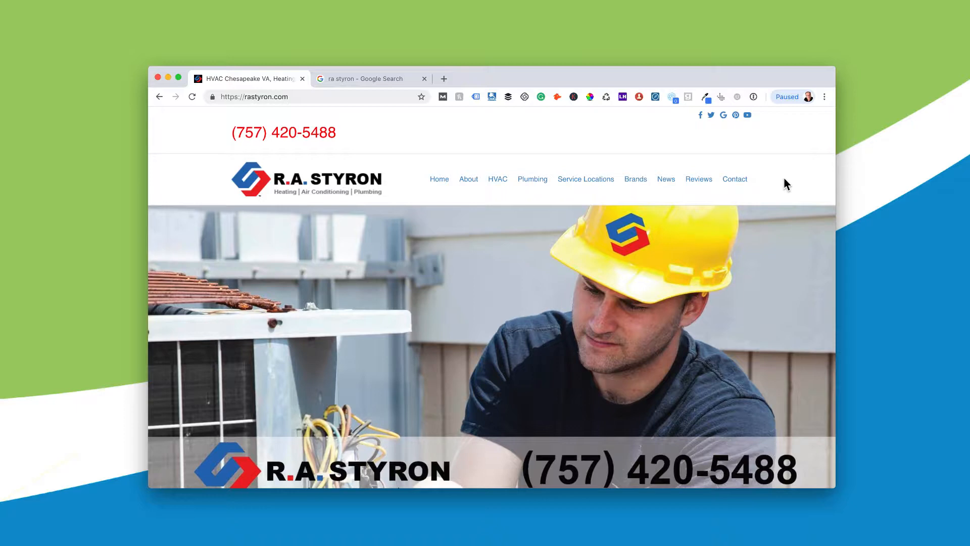
mouse_move(785, 223)
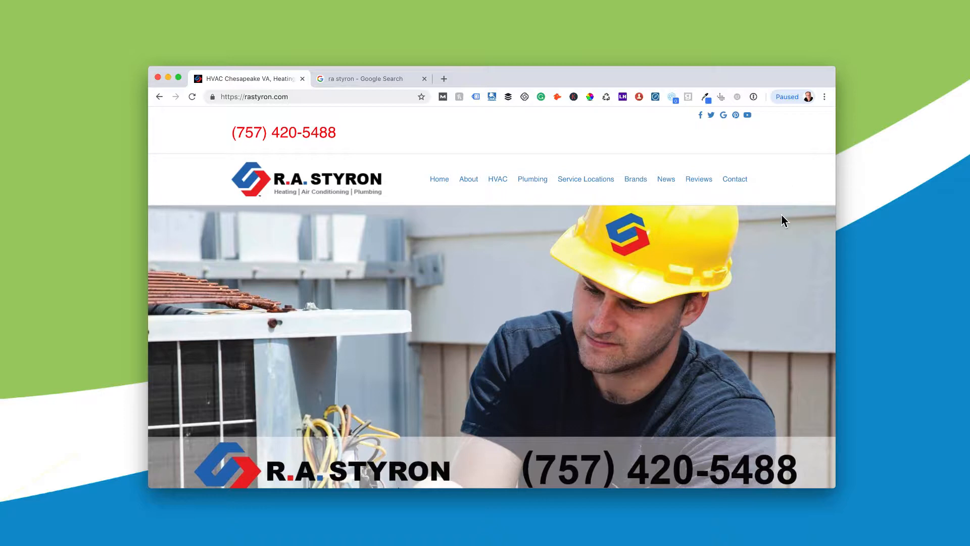
- Scroll past testimonials, videos and brand logos to the footer's name, address and phone
scroll("down", 3)
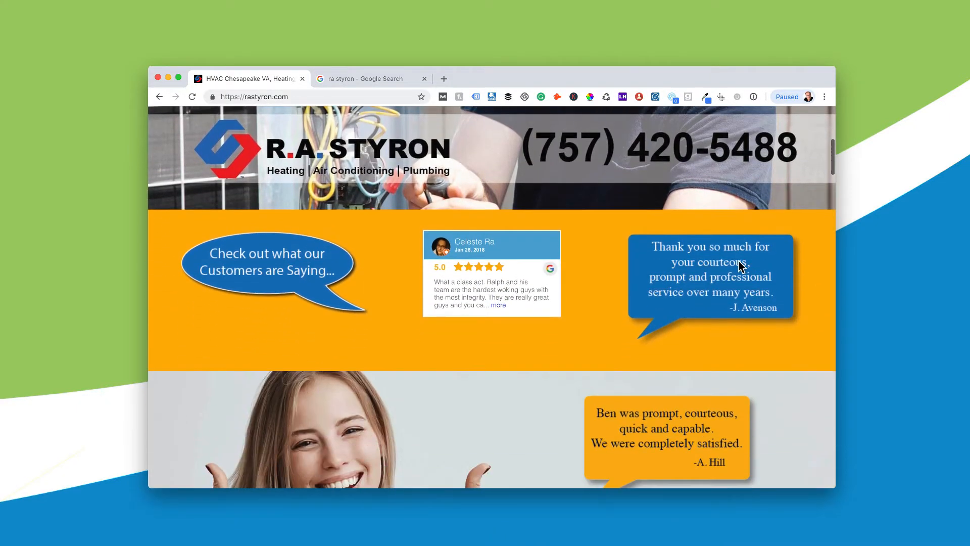
scroll("down", 3)
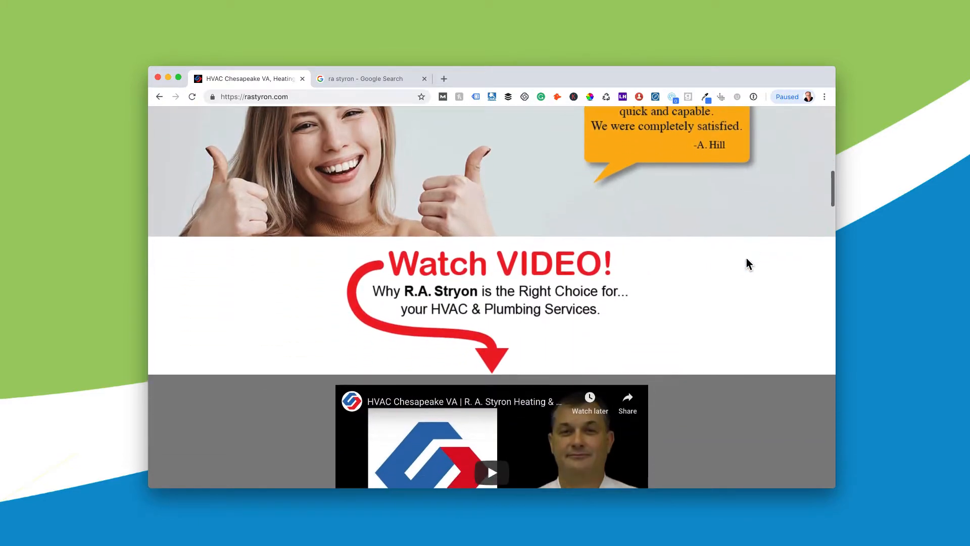
scroll("down", 3)
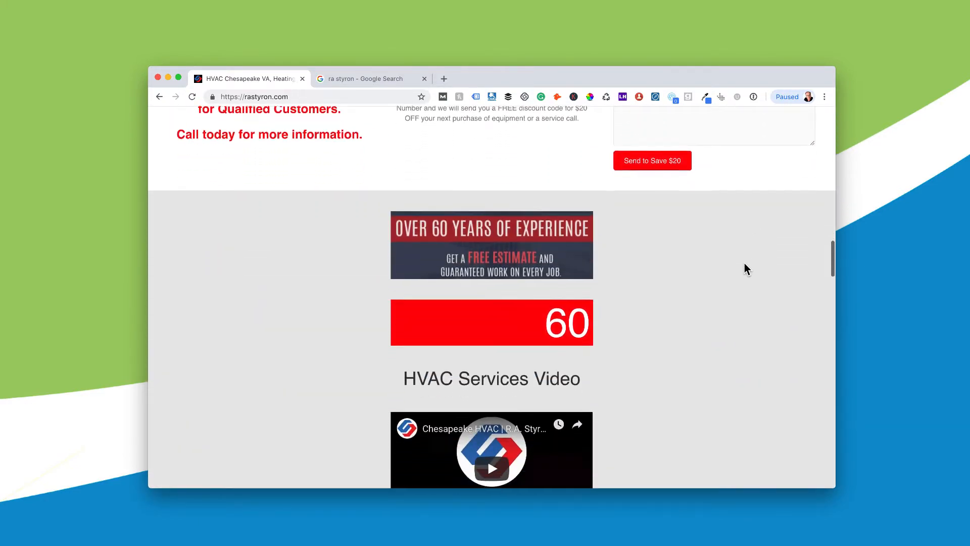
scroll("down", 3)
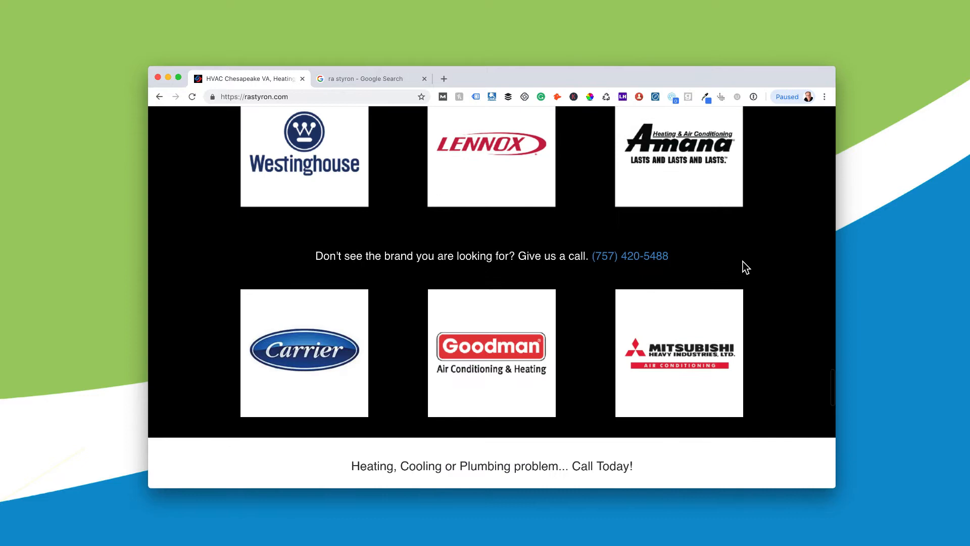
scroll("down", 3)
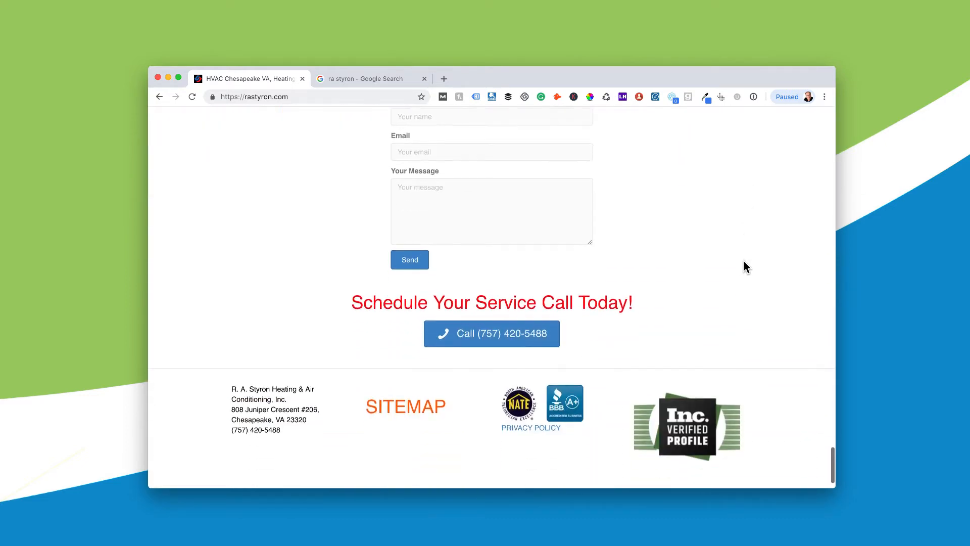
scroll("down", 3)
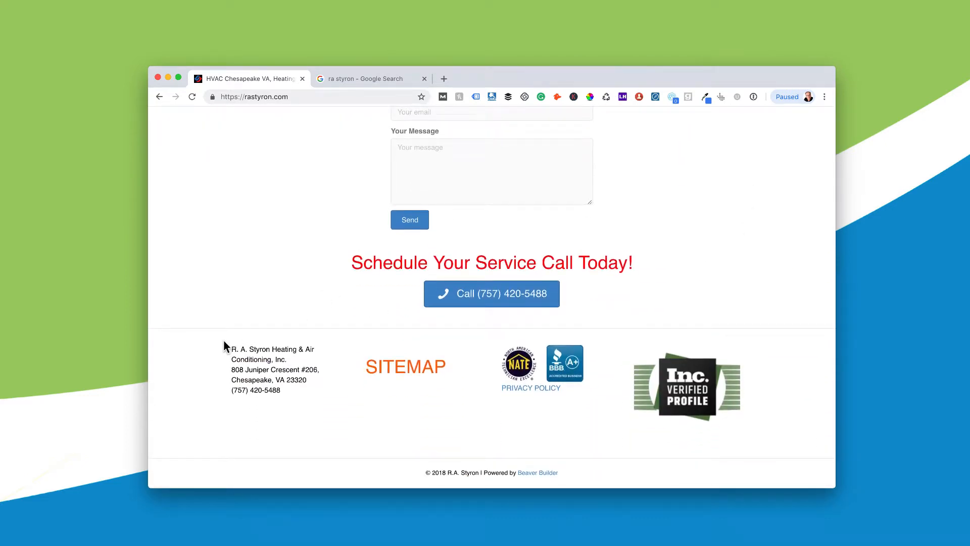
mouse_move(337, 342)
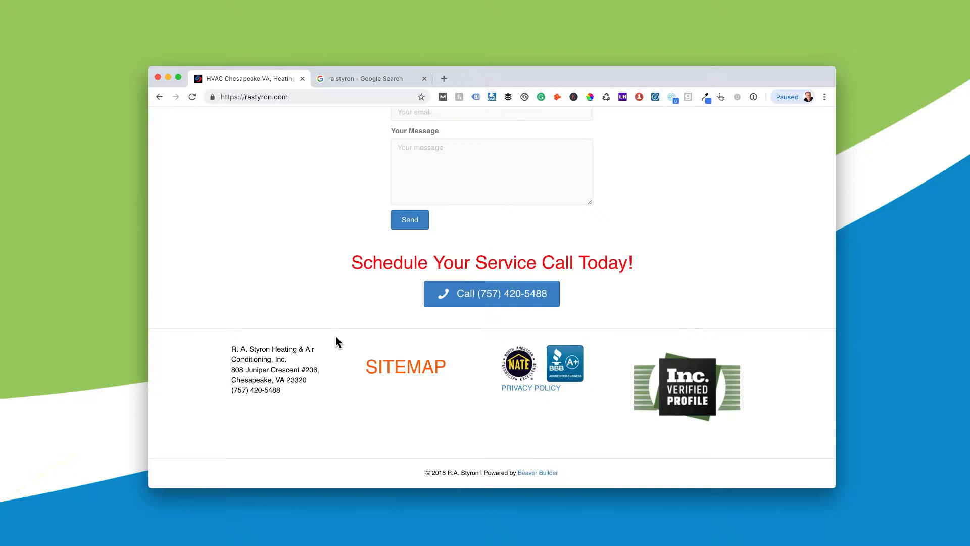
mouse_move(339, 350)
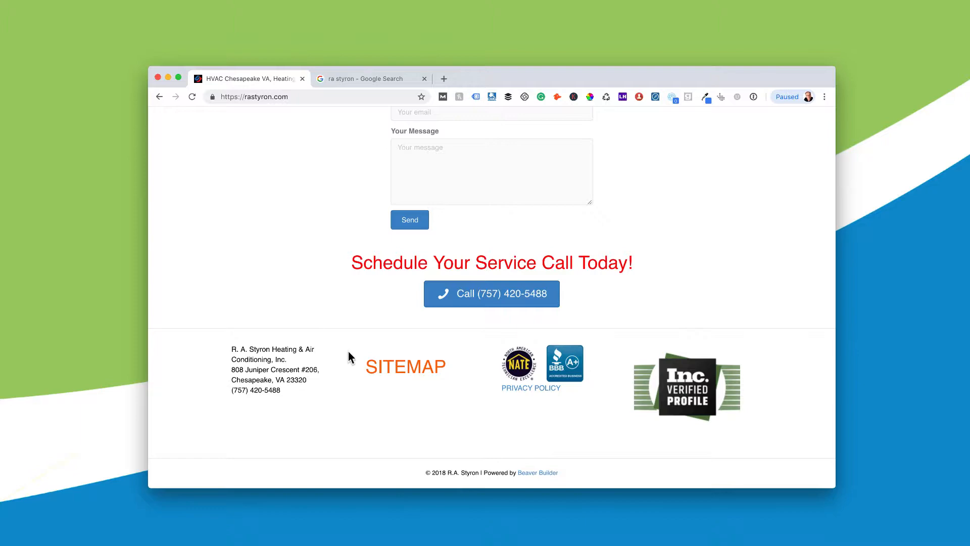
mouse_move(231, 352)
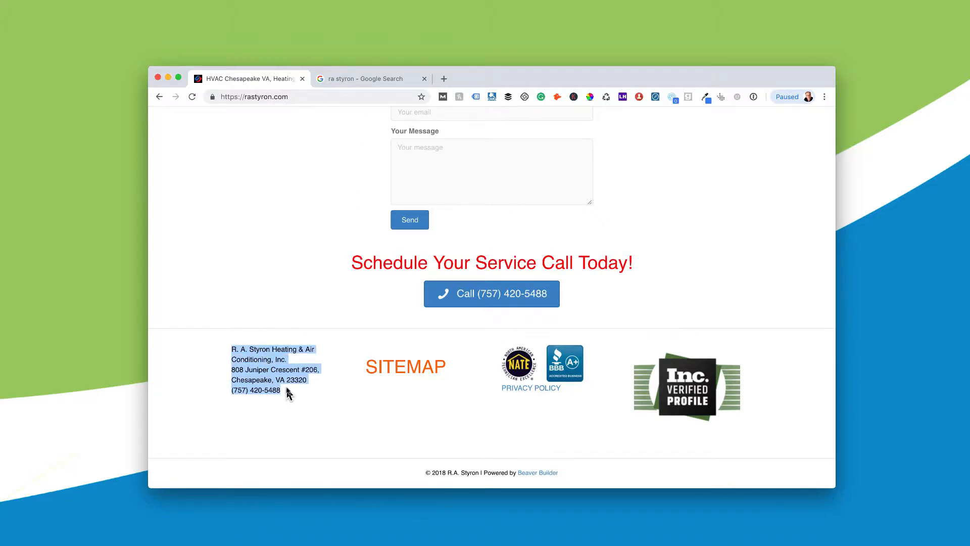
left_click(366, 79)
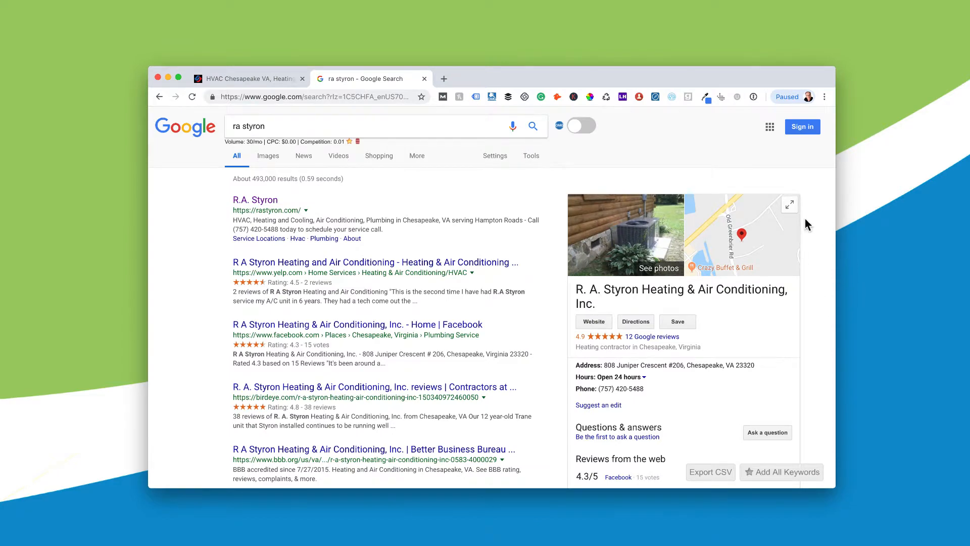
scroll("down", 3)
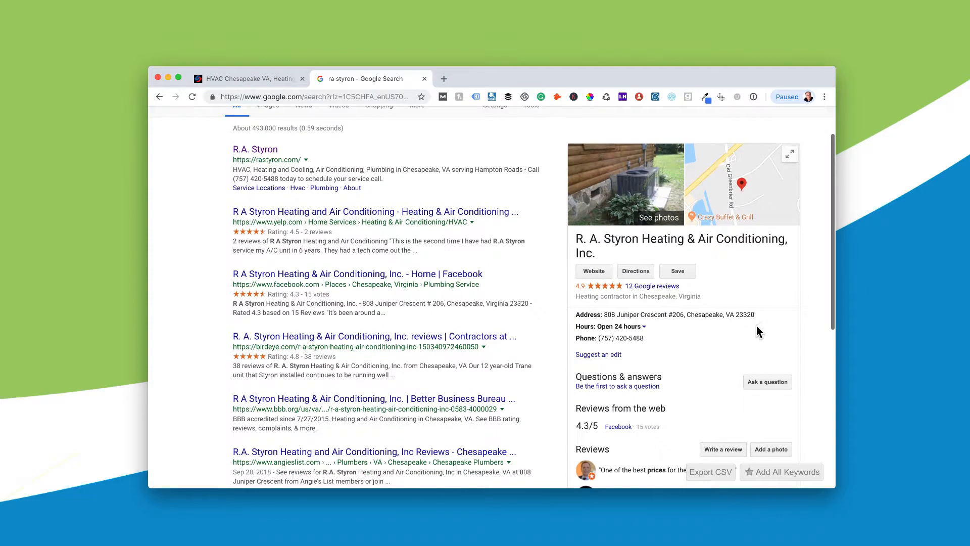
mouse_move(772, 333)
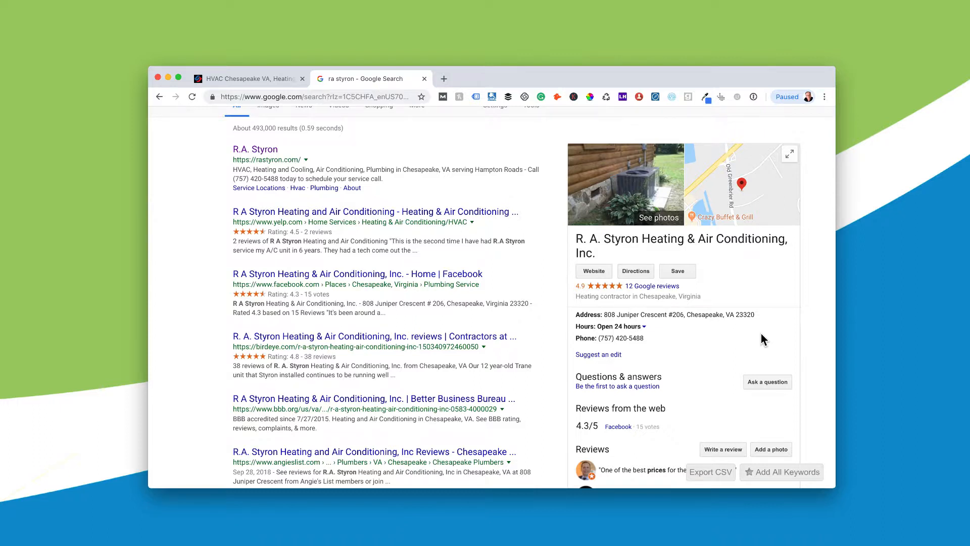
mouse_move(614, 348)
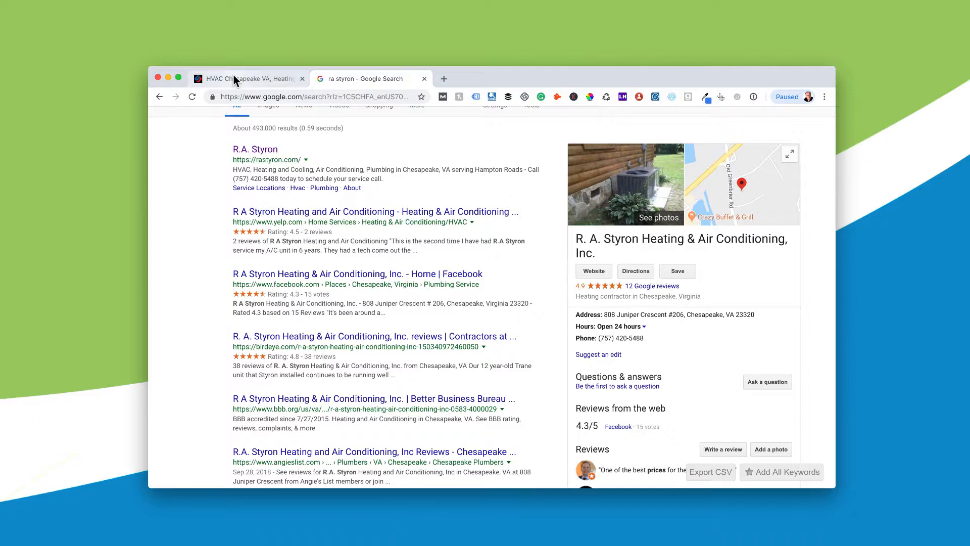
left_click(248, 79)
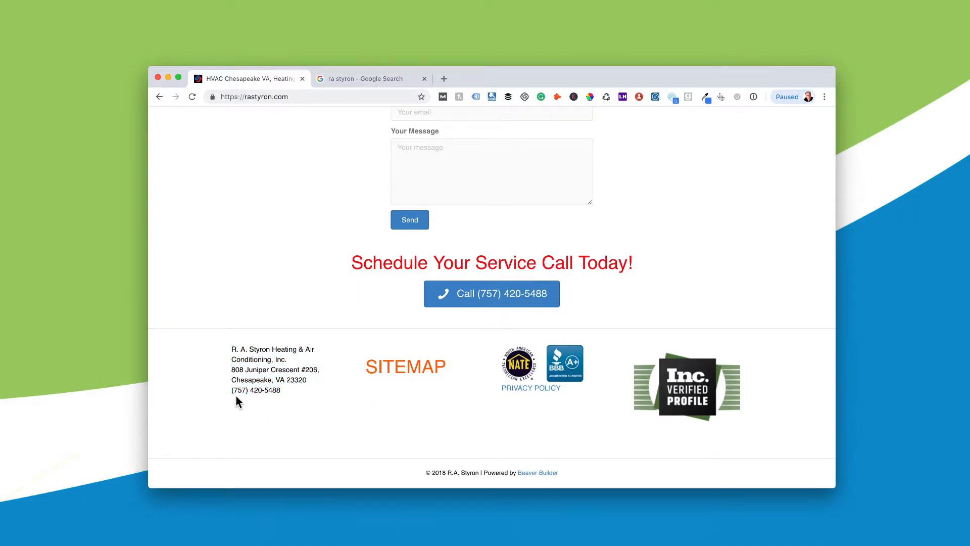
mouse_move(312, 422)
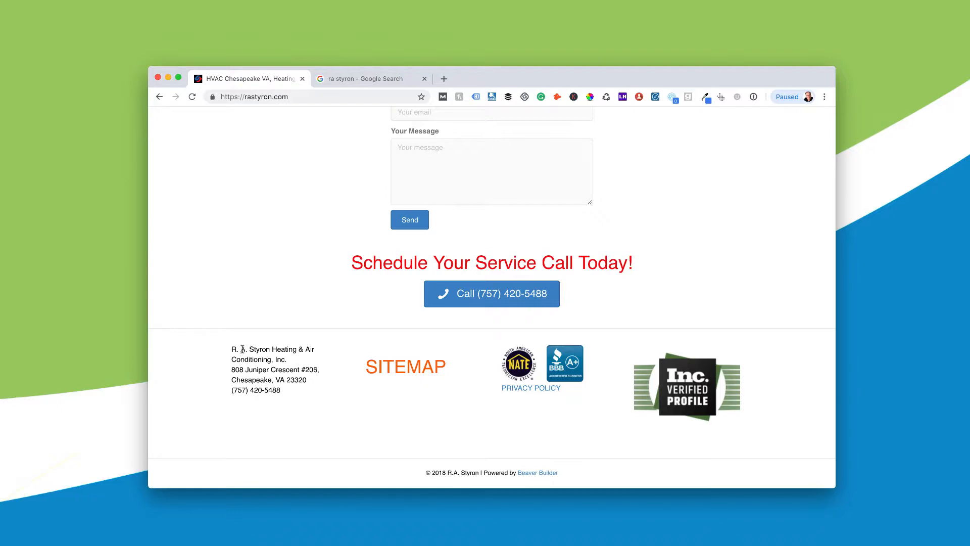
- Return to the 'ra styron' Google results showing the business panel's address and phone
left_click(369, 79)
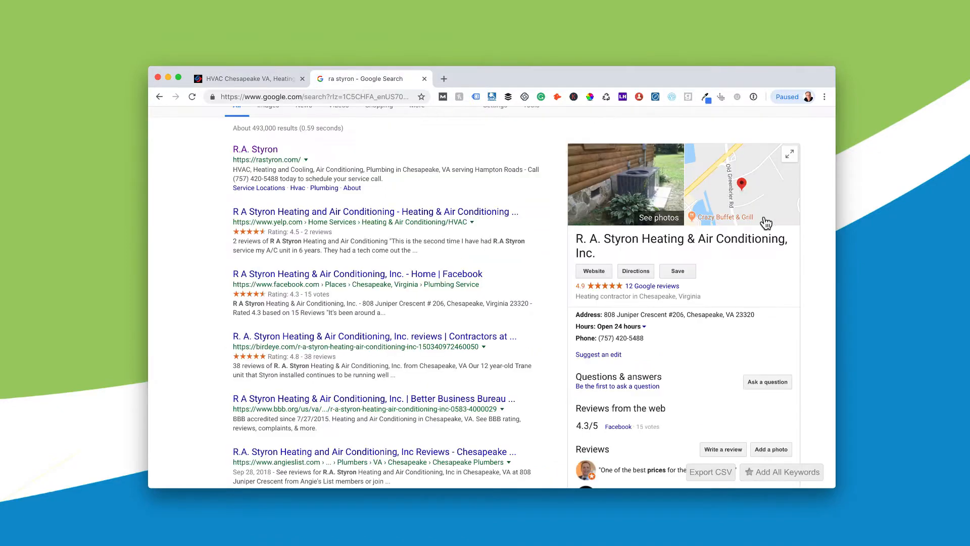
mouse_move(674, 347)
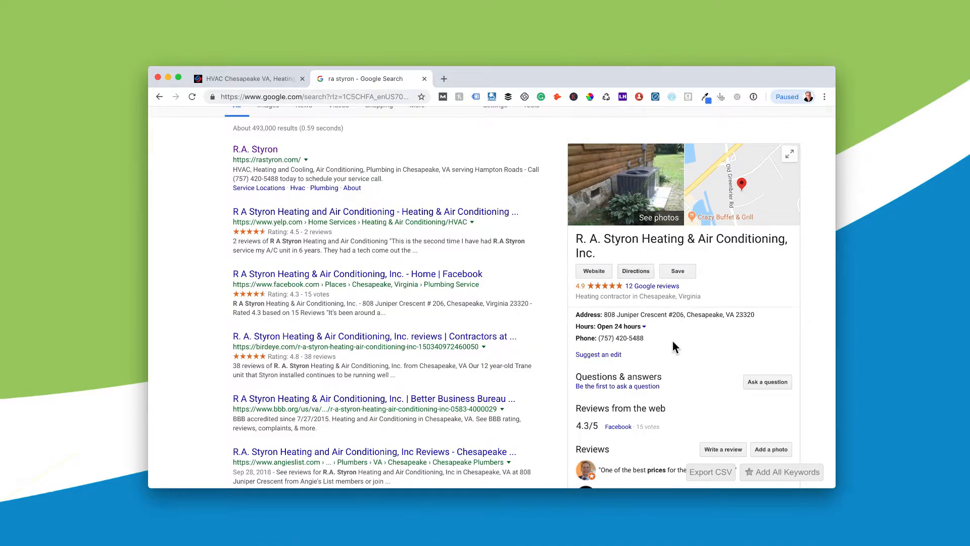
mouse_move(767, 278)
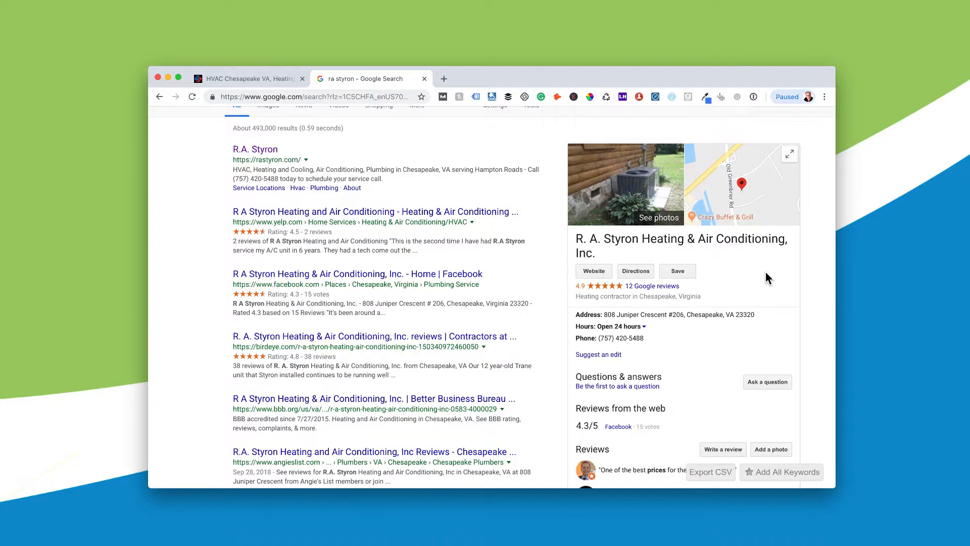
mouse_move(758, 279)
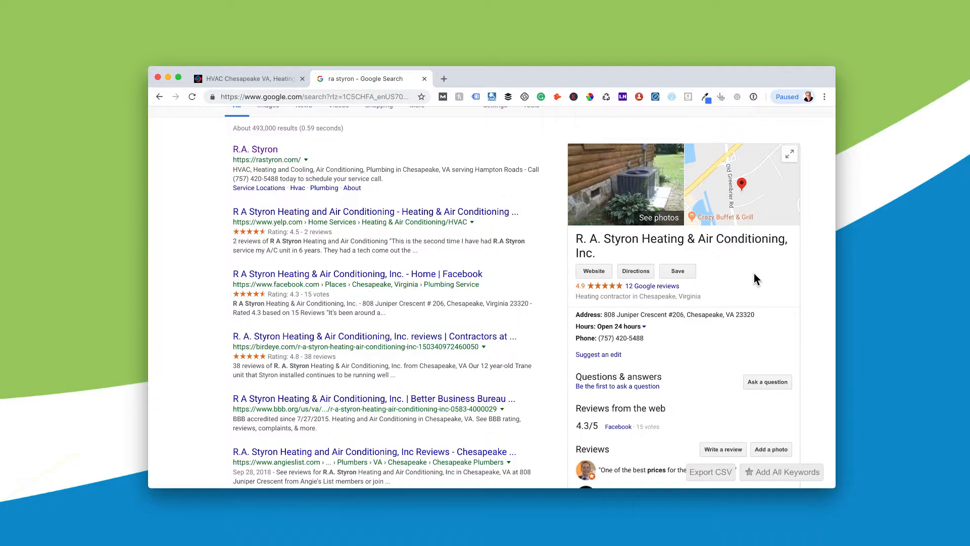